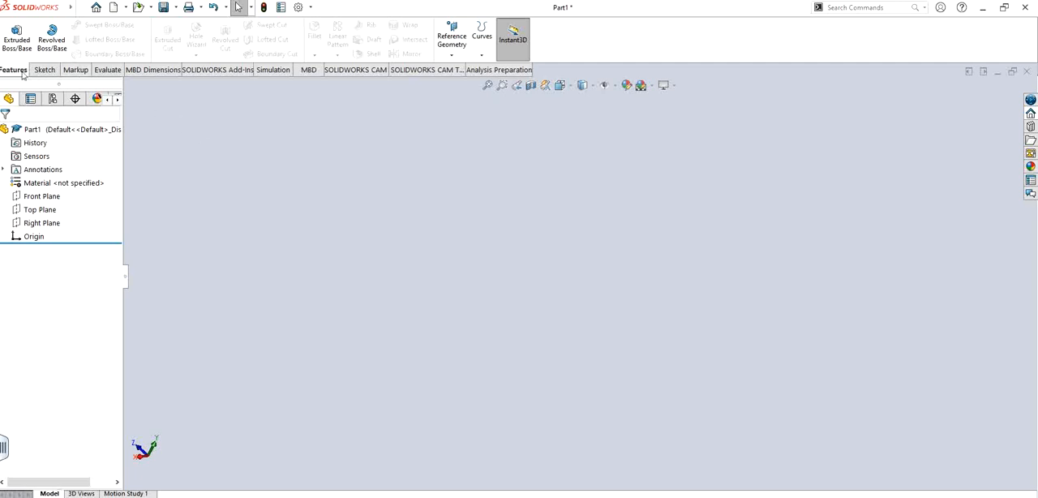
Step: Open a new sketch on the Front Plane of Part1
click(41, 196)
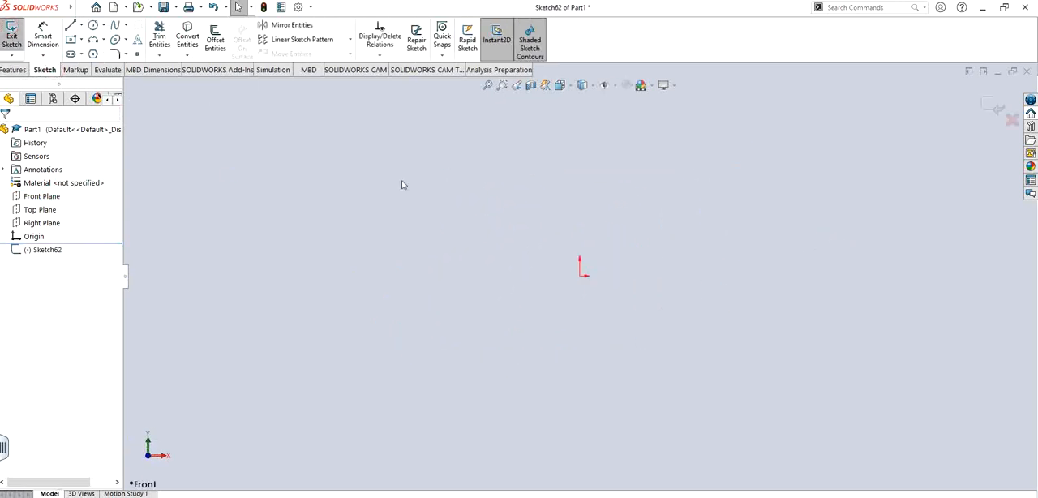
mouse_move(392, 183)
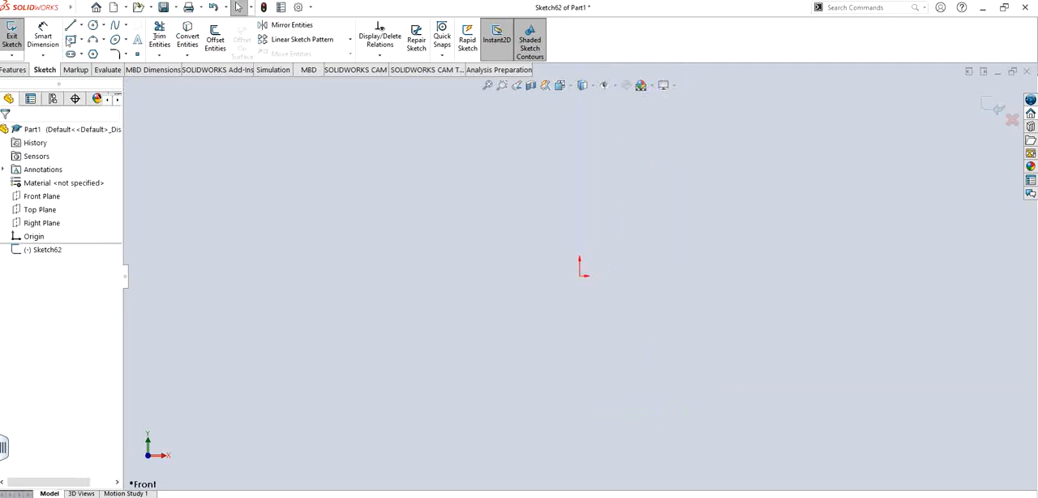
Step: Draw a tall corner rectangle to the right of the origin
click(72, 26)
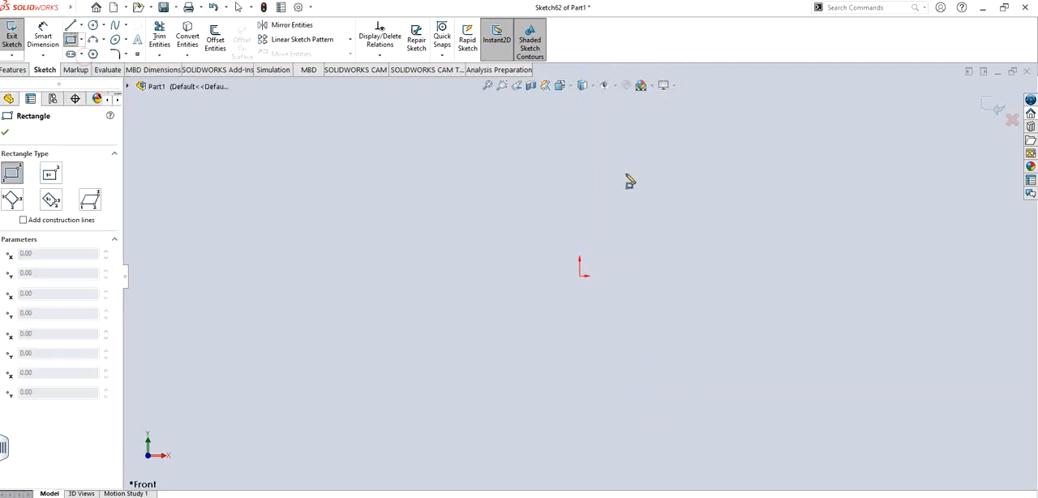
drag(631, 173, 706, 406)
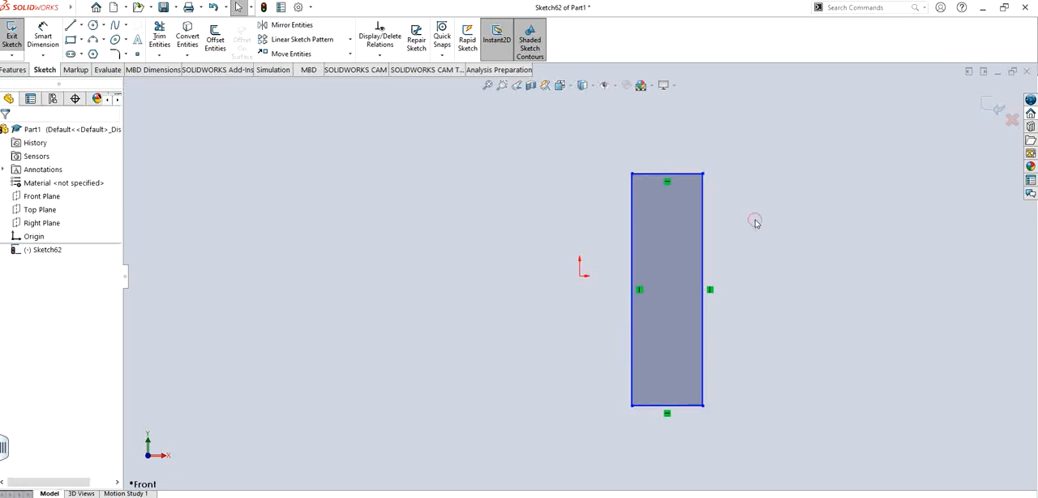
mouse_move(755, 223)
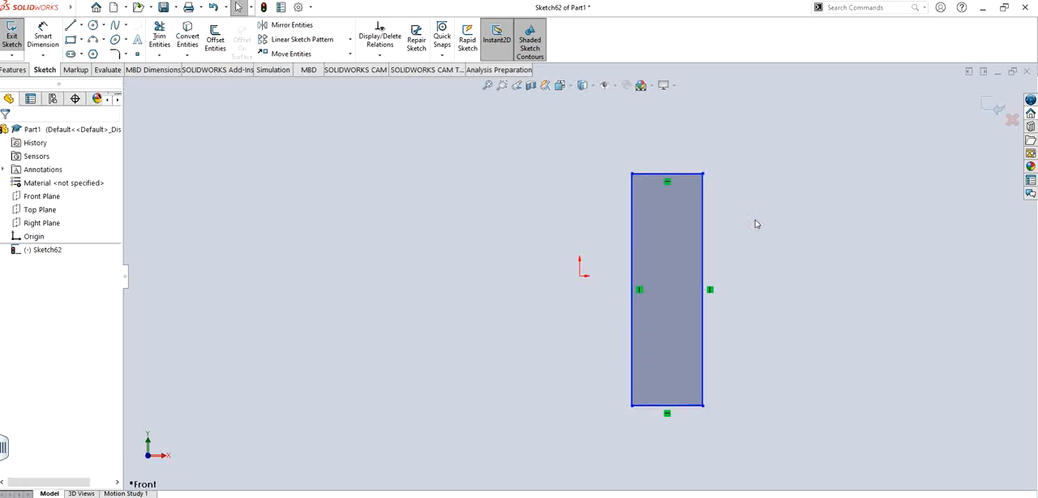
mouse_move(590, 297)
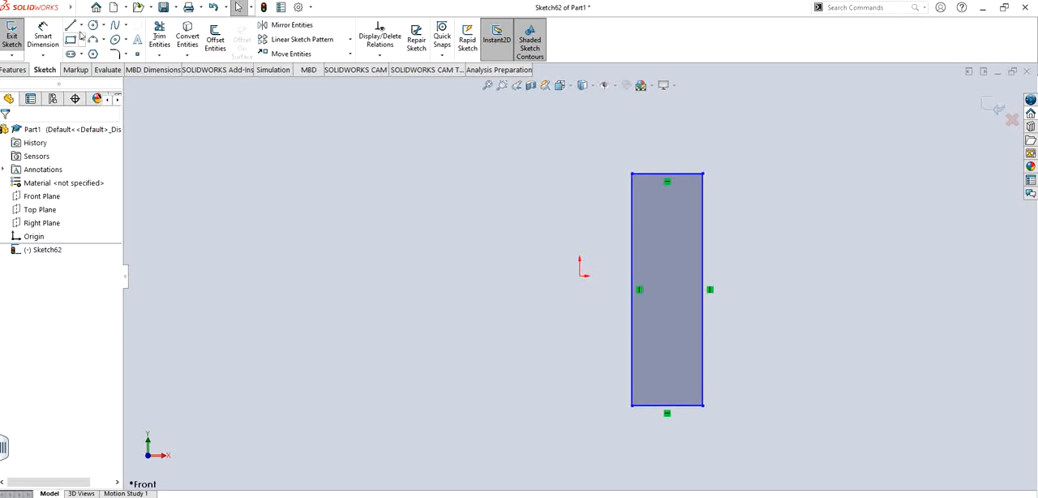
Step: Draw a vertical centerline up from the origin and tilt the view slightly
click(72, 25)
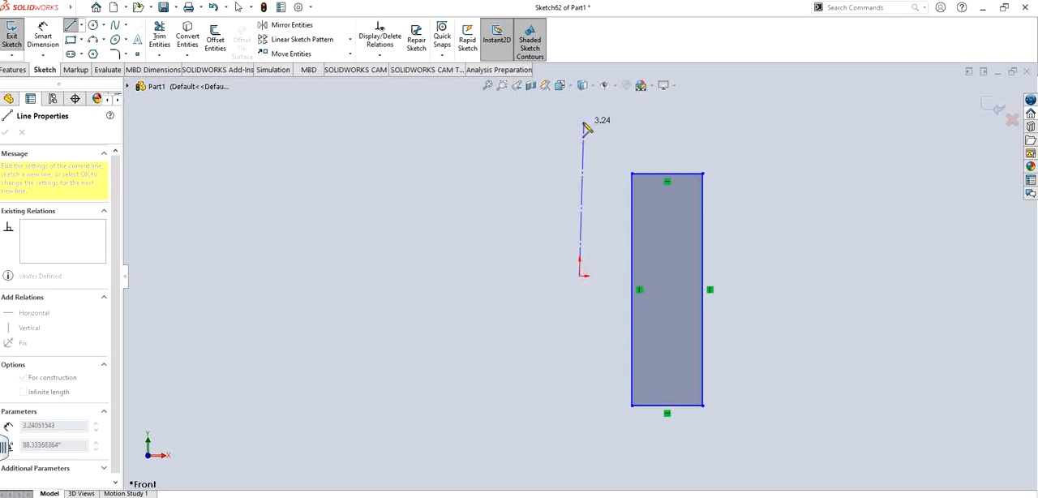
click(5, 132)
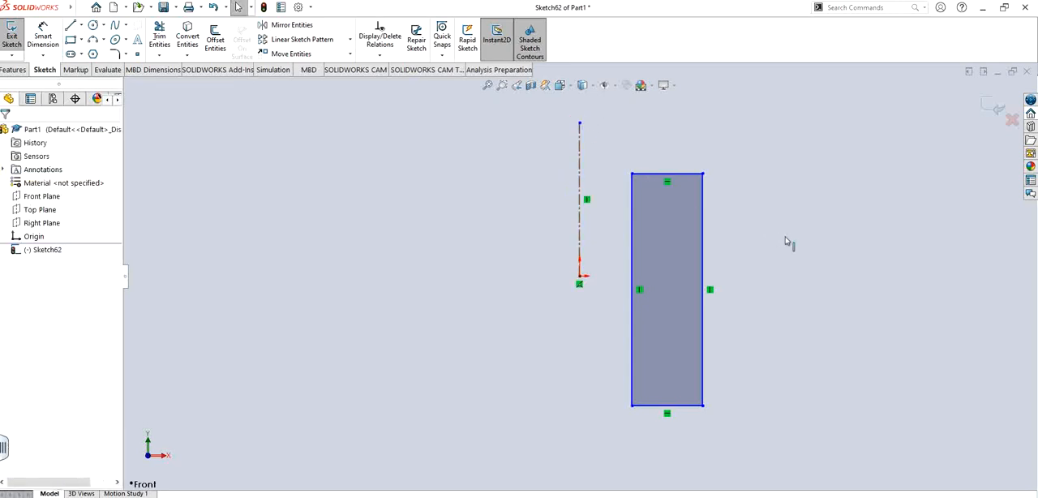
drag(667, 289, 576, 319)
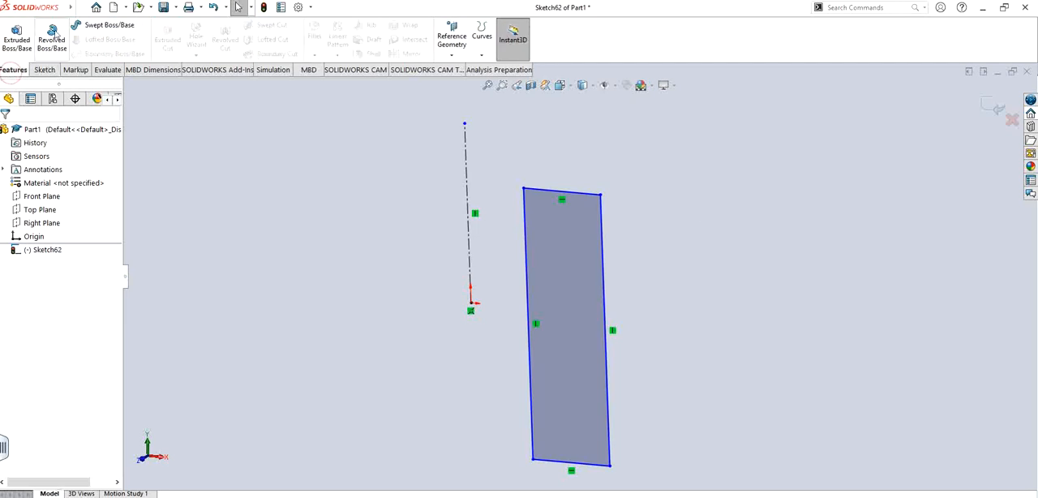
Step: Start a Revolved Boss/Base, replacing the revolution axis with a different sketch edge
click(51, 38)
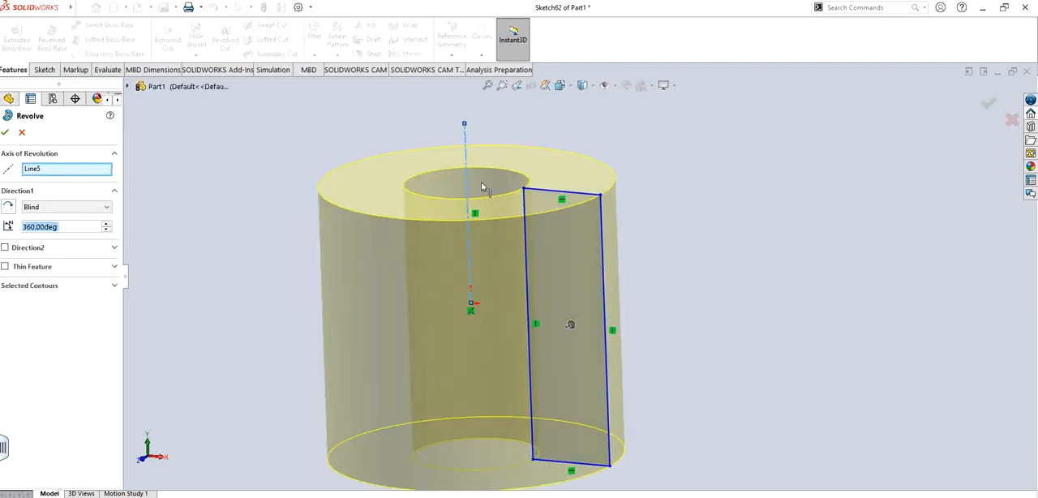
right_click(65, 169)
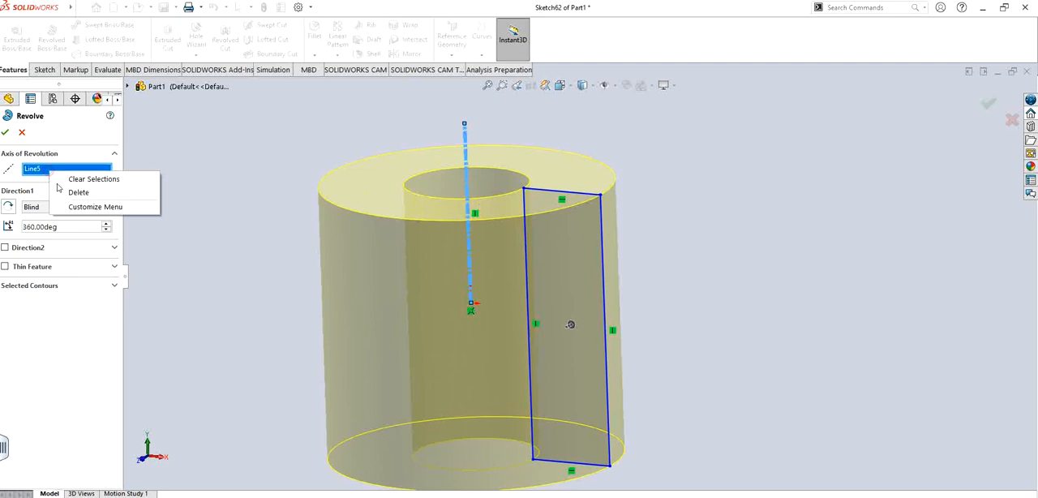
click(93, 179)
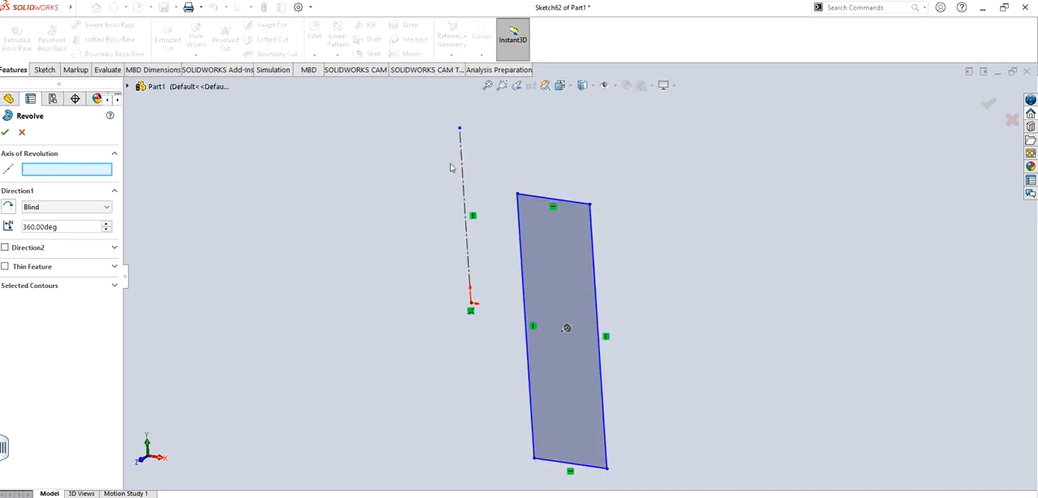
click(459, 219)
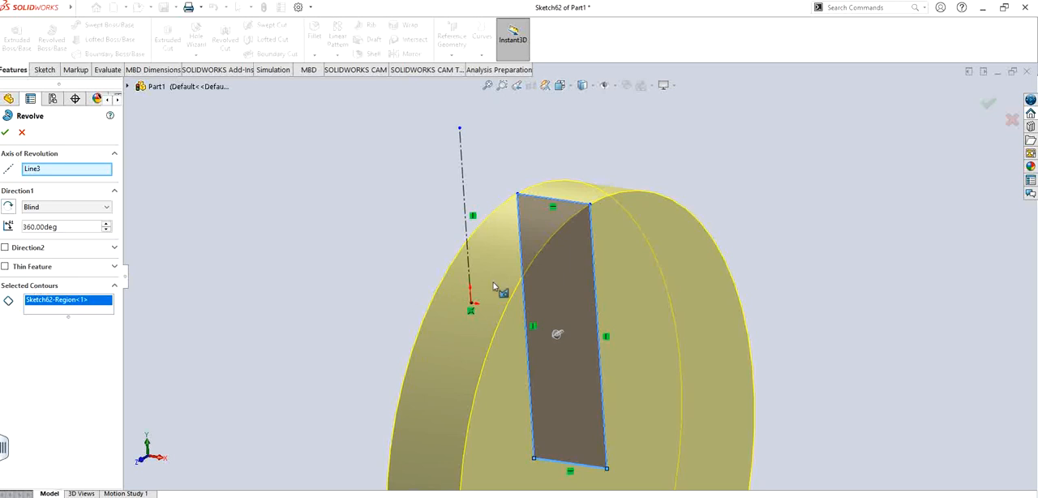
mouse_move(556, 204)
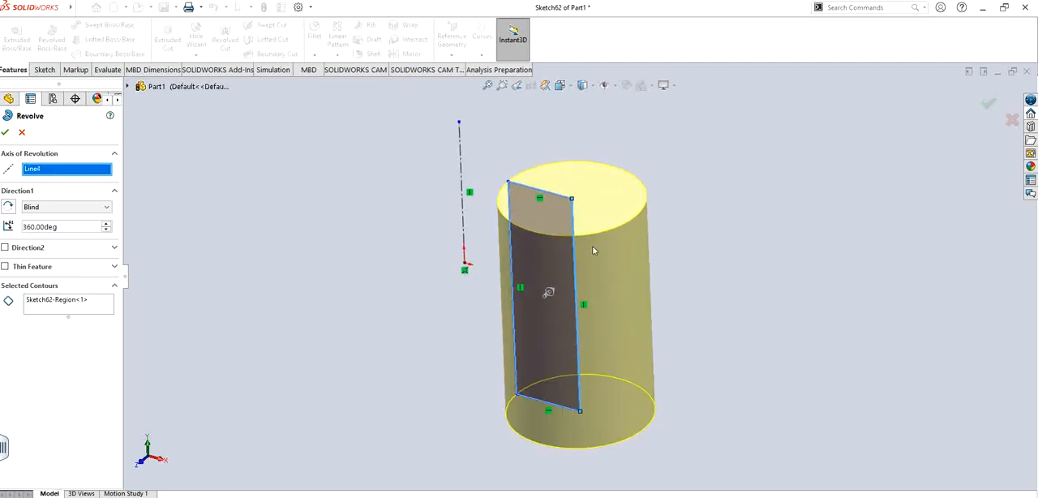
mouse_move(700, 221)
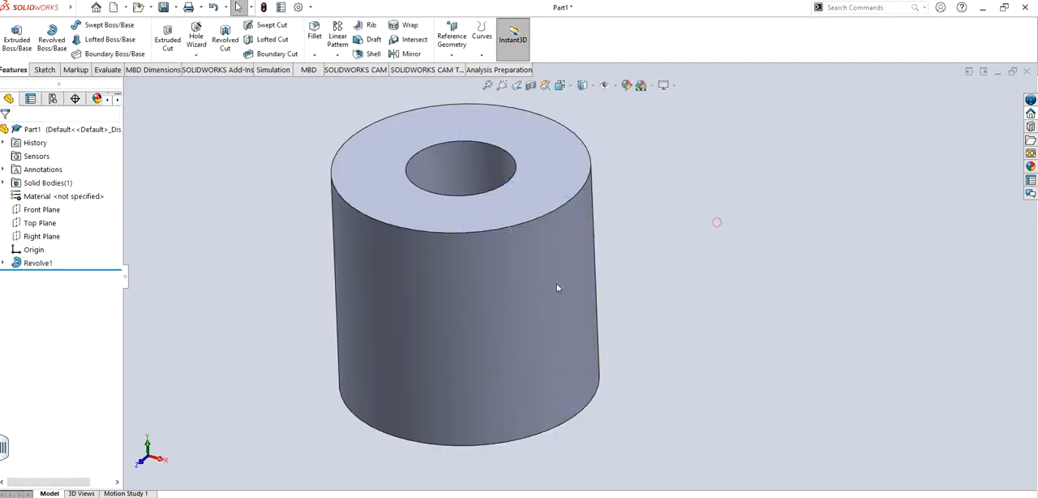
drag(557, 288, 570, 321)
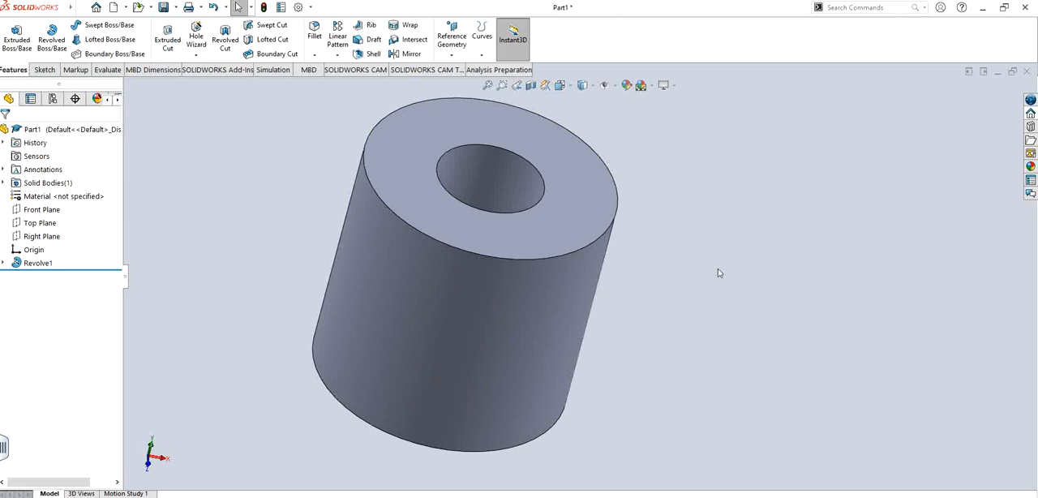
click(38, 263)
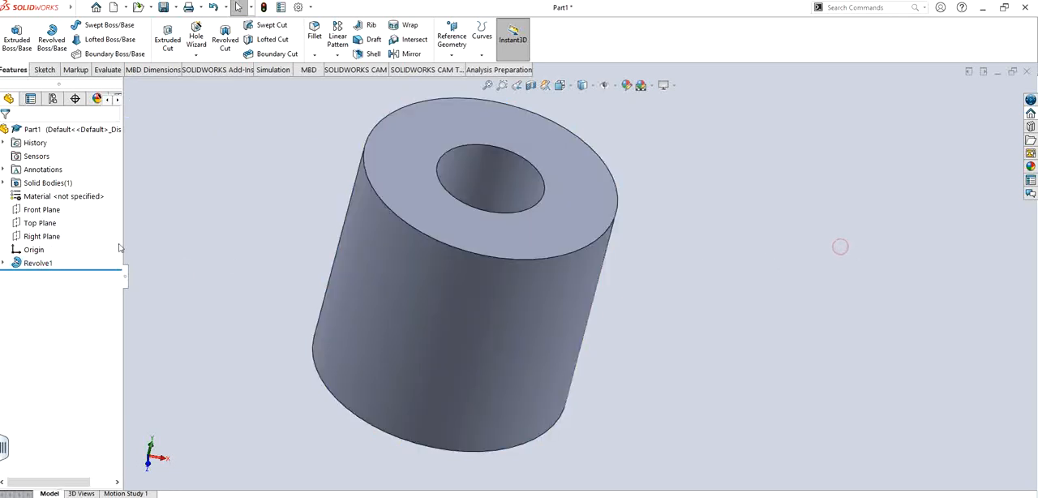
Step: Sketch a stepped, tapered line profile on the Front Plane beside the tube
click(43, 209)
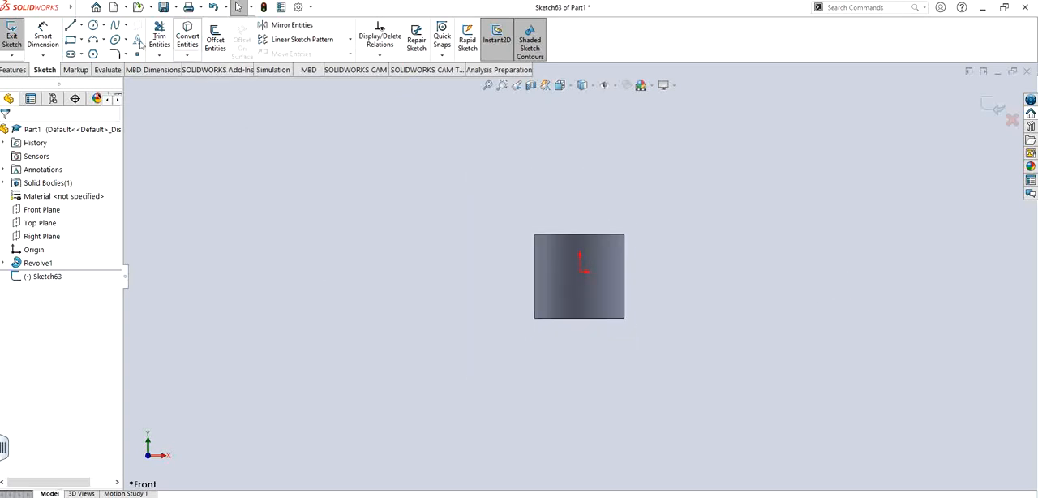
click(71, 25)
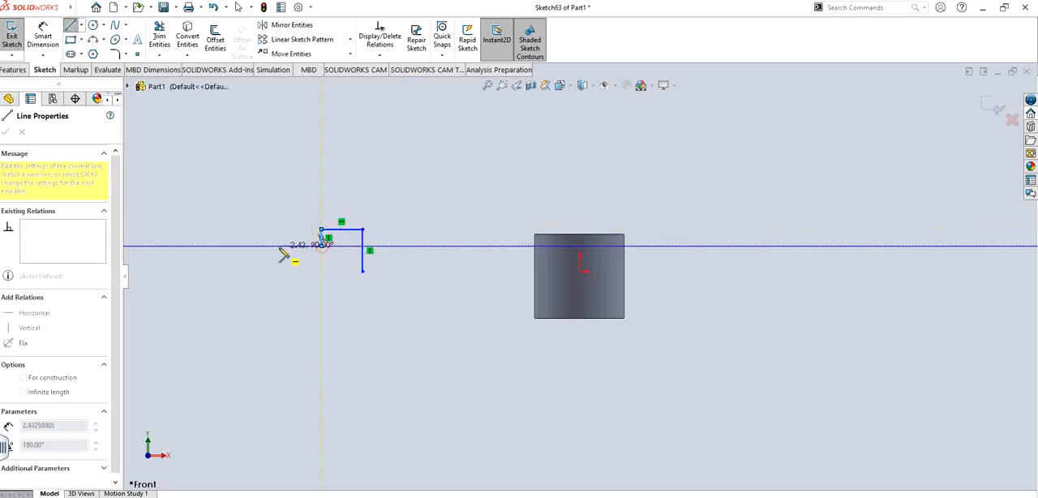
drag(322, 247, 216, 196)
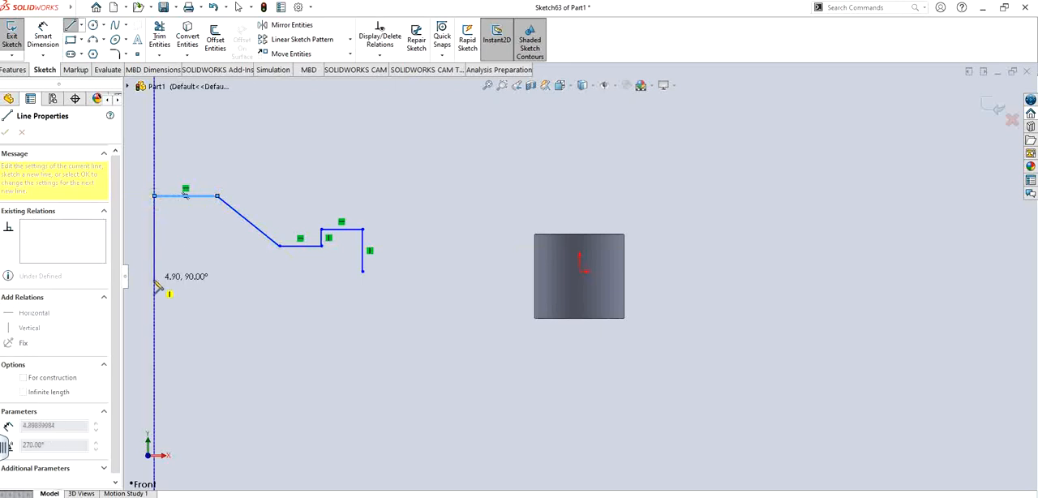
mouse_move(363, 279)
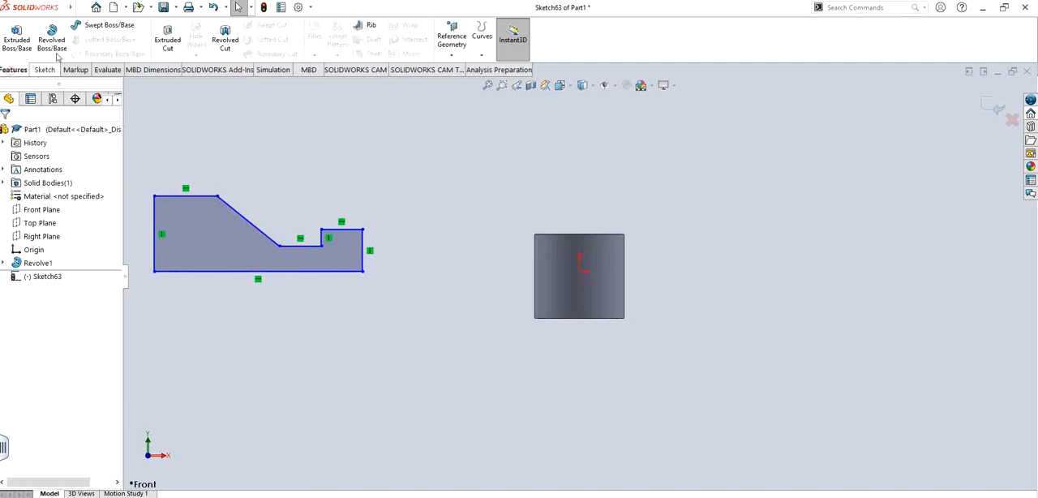
Step: Revolve the stepped profile into a tapered shaft, Revolve2
click(51, 39)
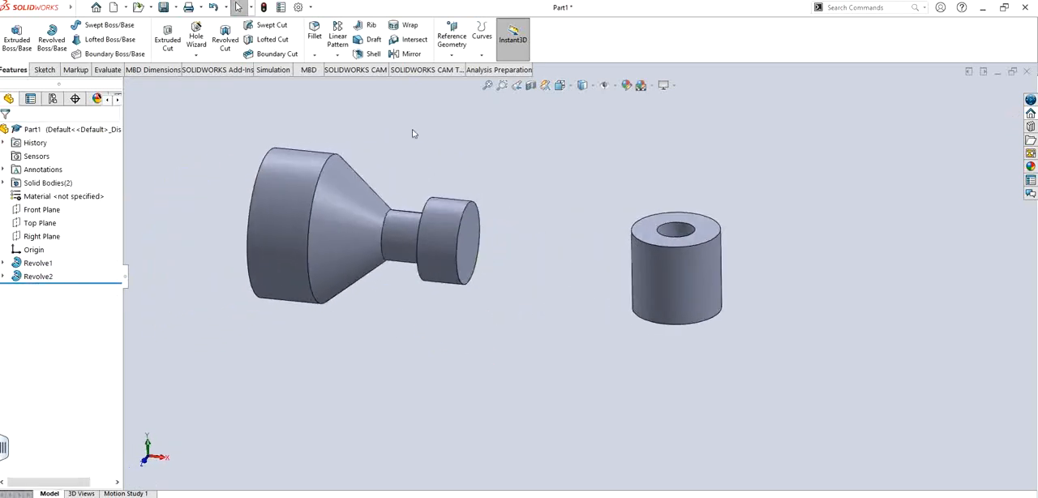
mouse_move(511, 229)
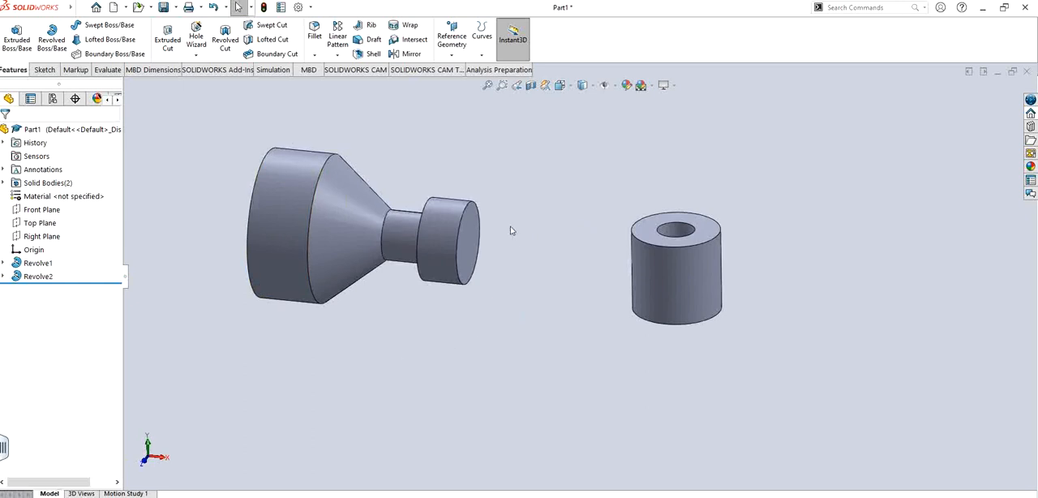